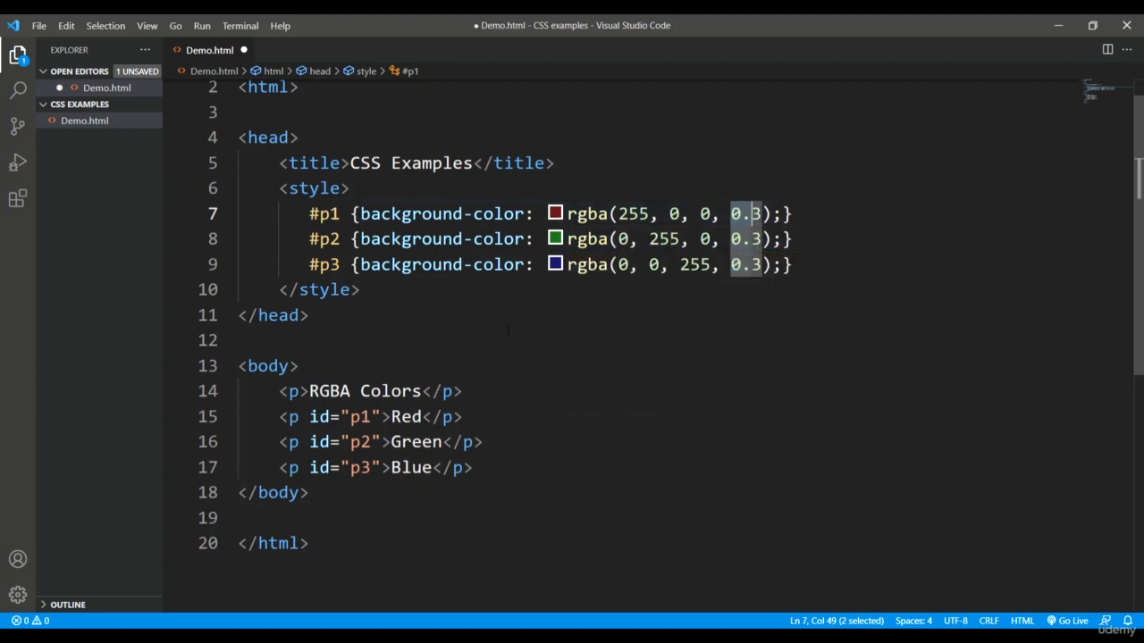
Step: Place the cursor in the #p1 rule to raise the rgba alpha from 0.3 to 0.6
left_click(308, 315)
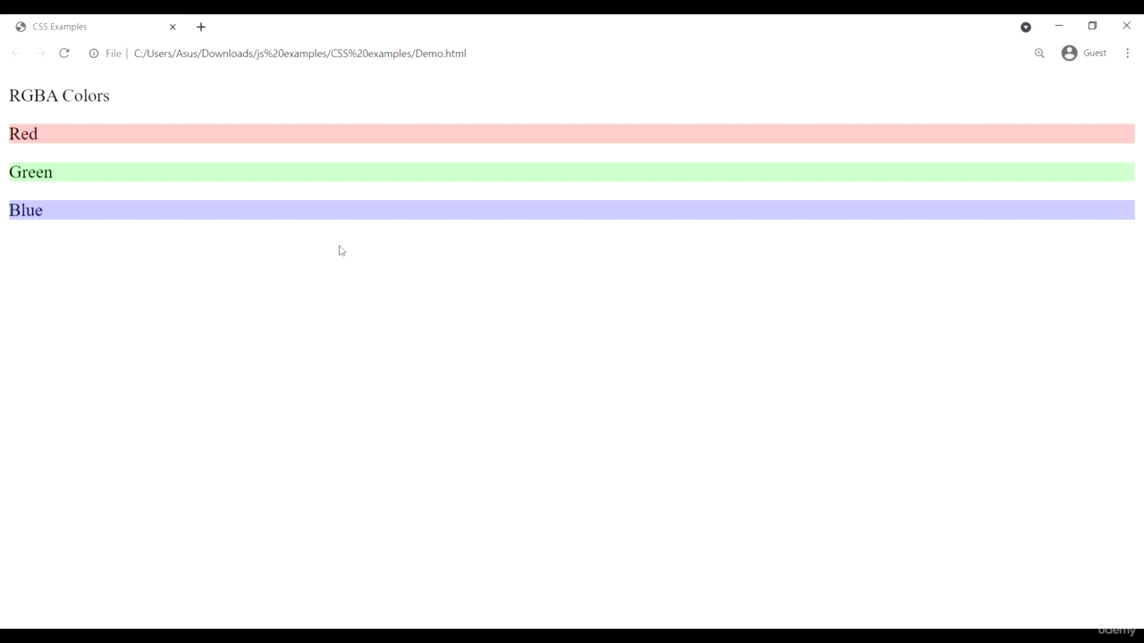
mouse_move(372, 207)
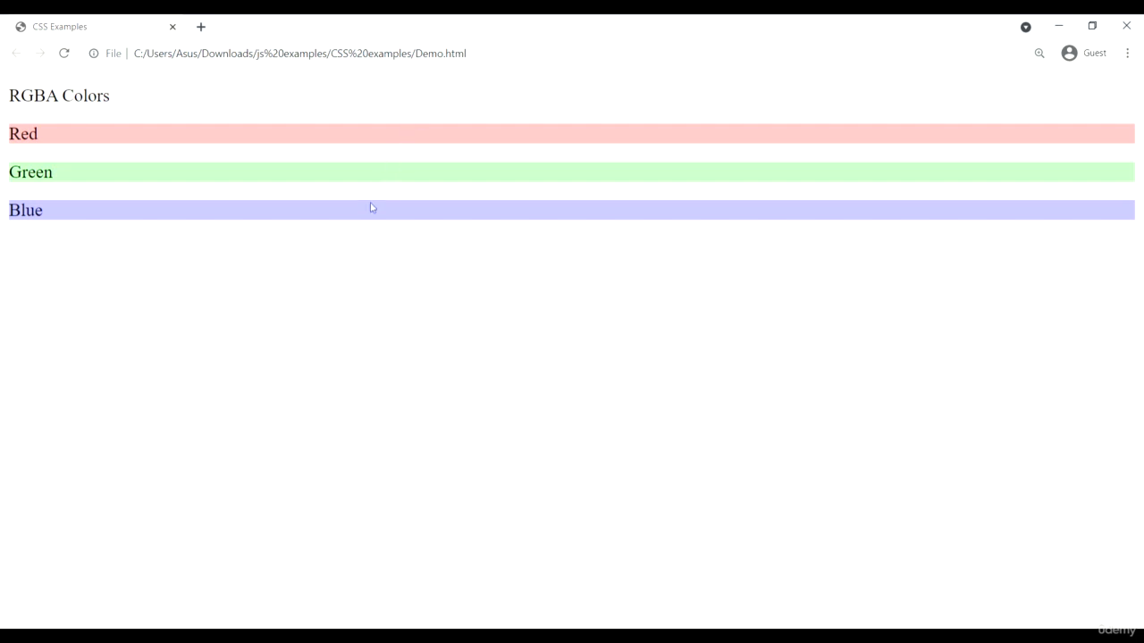
mouse_move(372, 190)
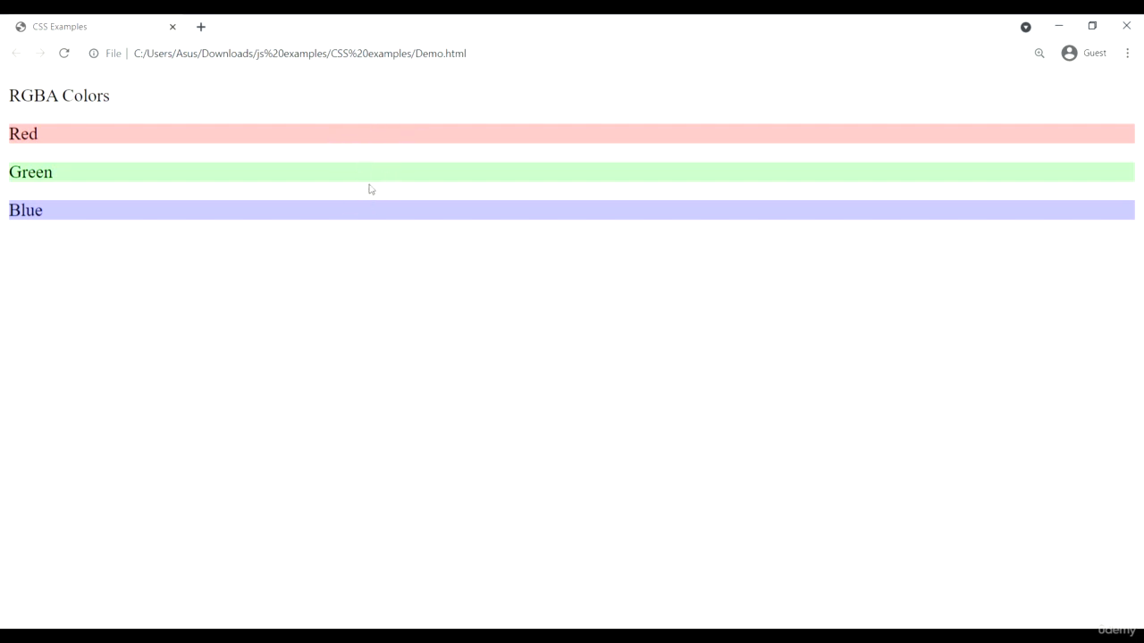
mouse_move(362, 261)
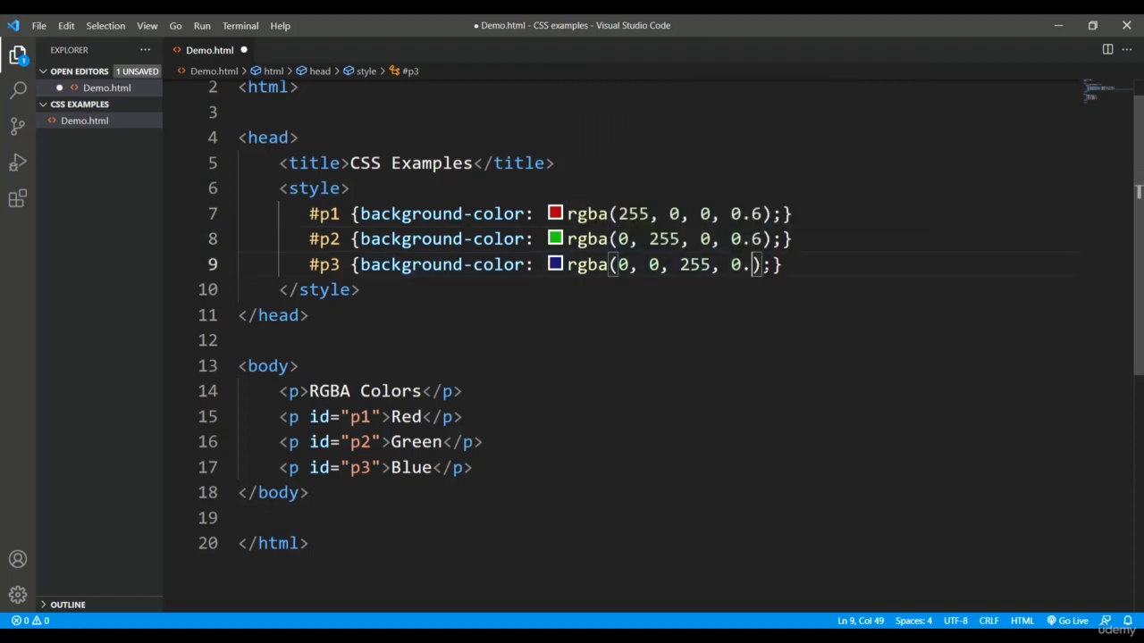
Step: Enter alpha values 6 then 1 for the paragraph backgrounds to test full opacity in Chrome
type("6")
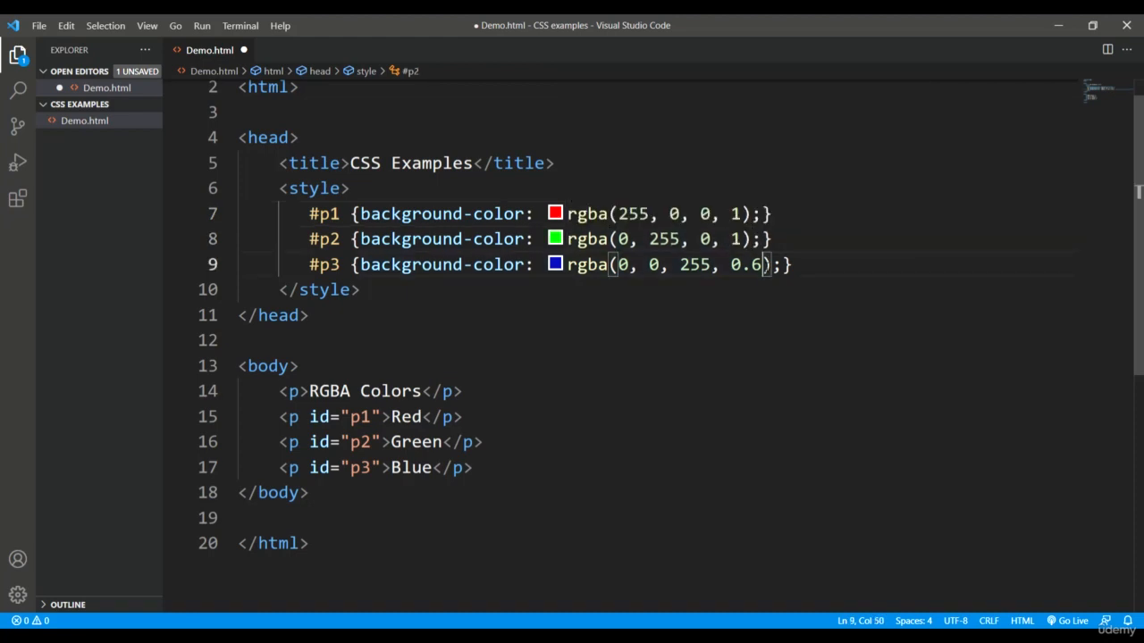
type("1")
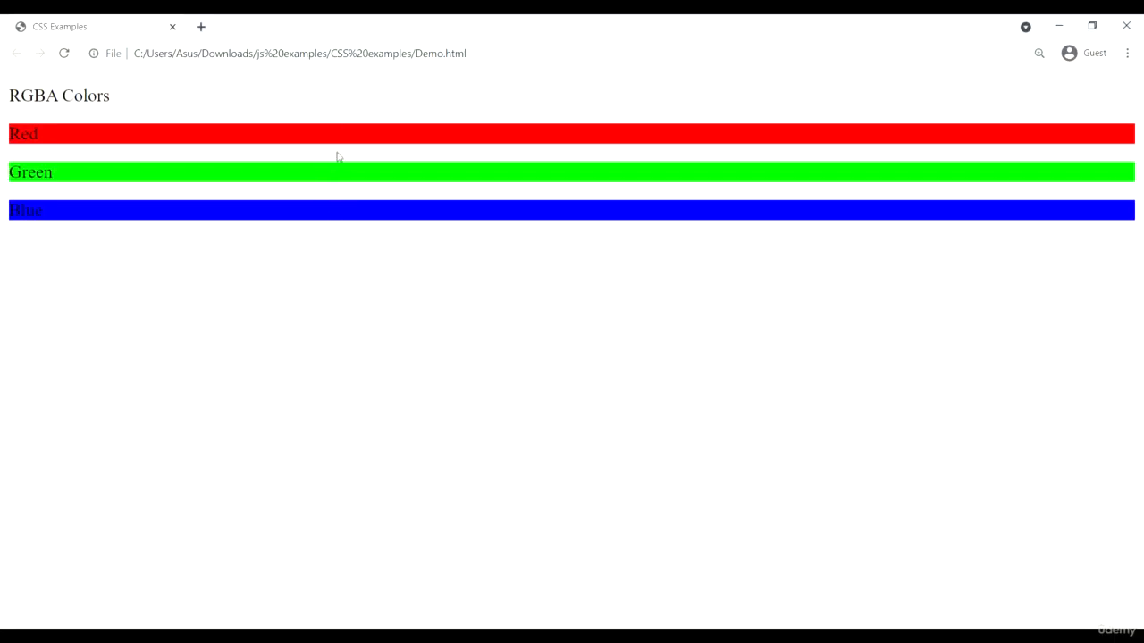
mouse_move(811, 207)
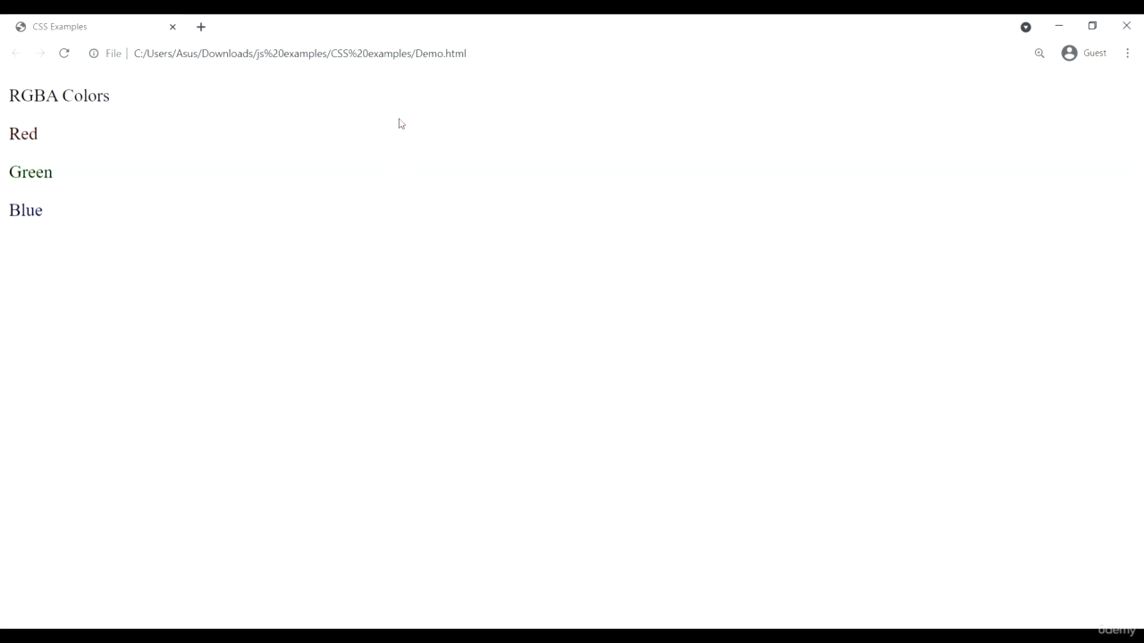
mouse_move(365, 192)
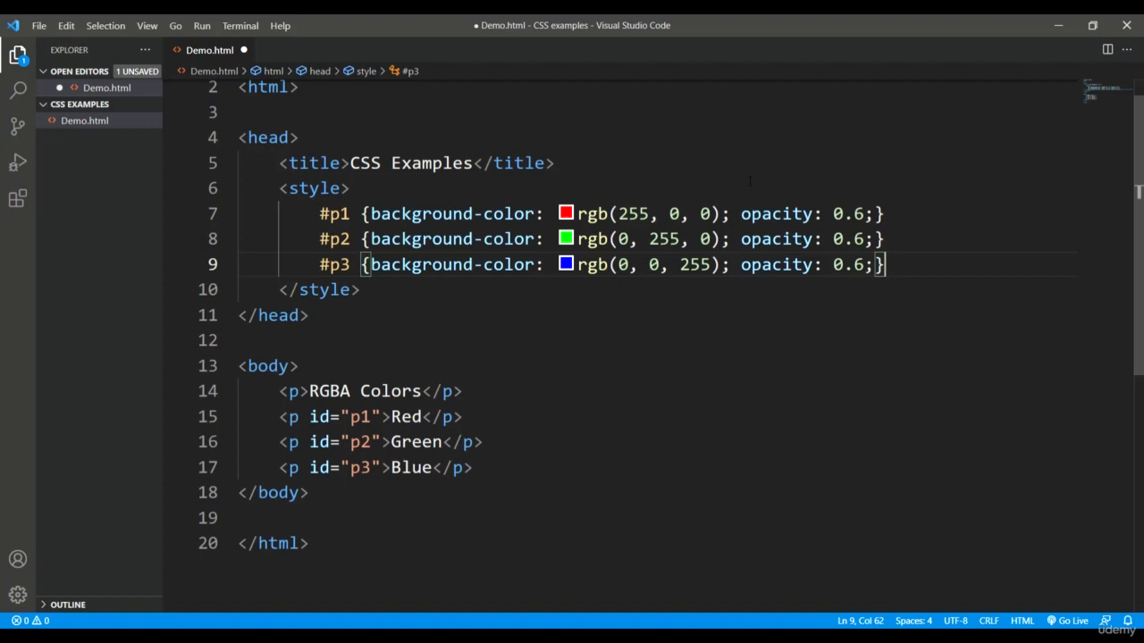
Step: Select the paragraph opacity value and change it from 0.6 to 0.3
left_click(577, 214)
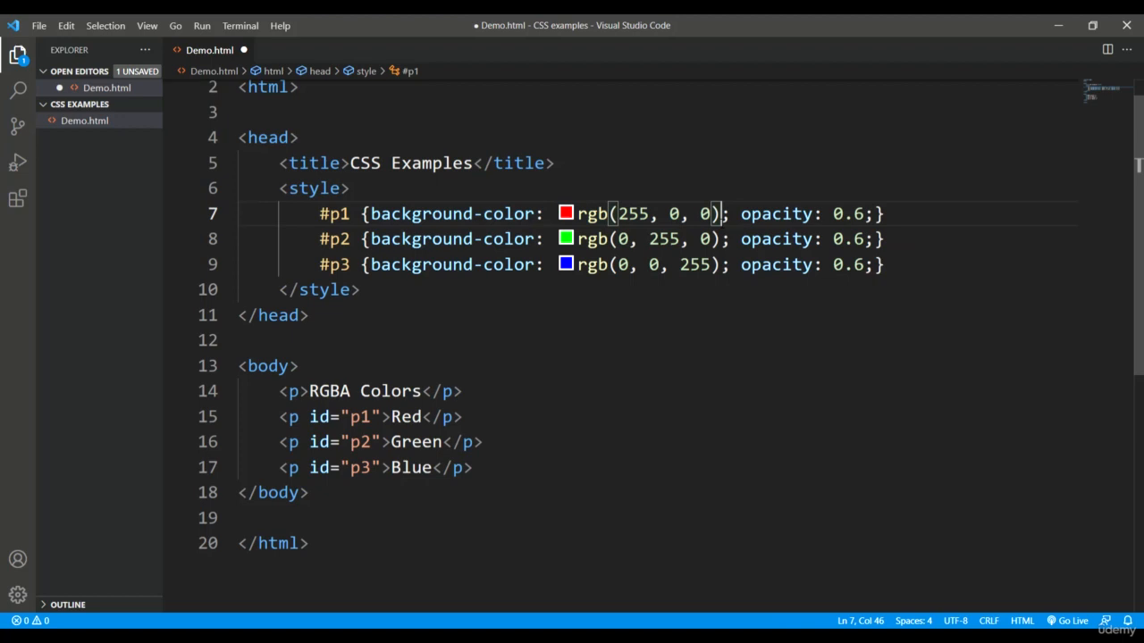
double_click(775, 214)
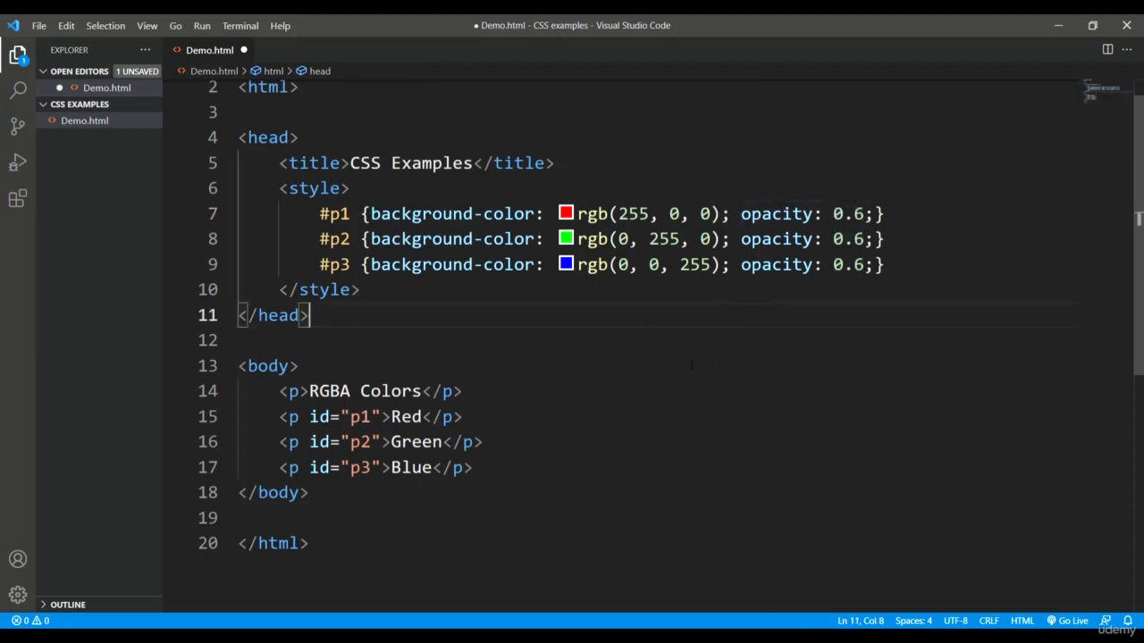
left_click(1072, 620)
type("3")
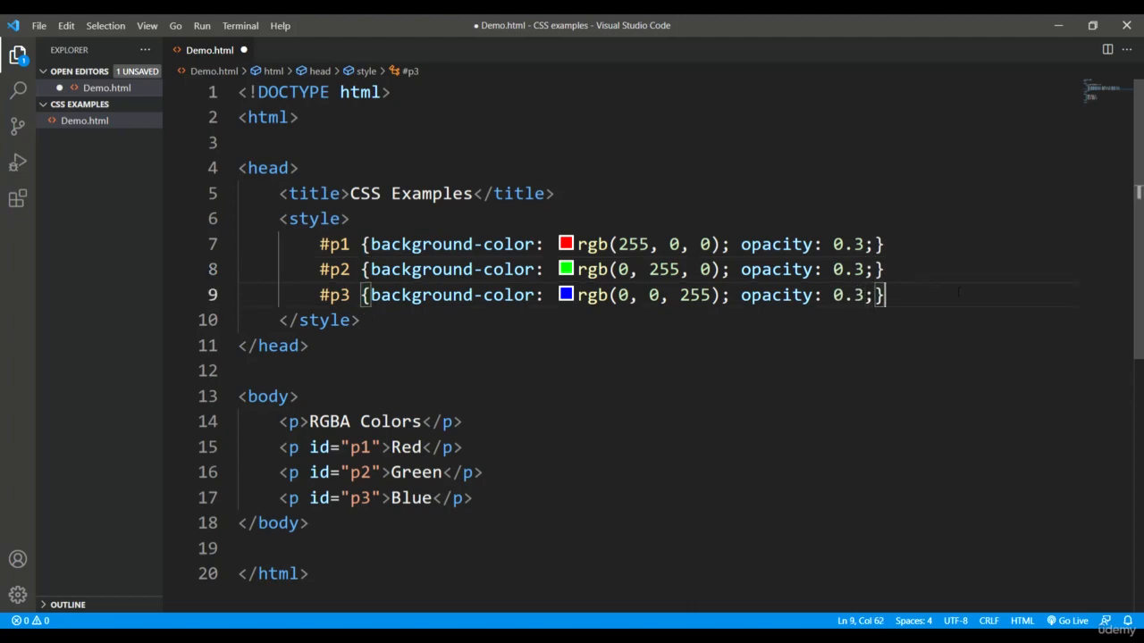
left_click(1073, 620)
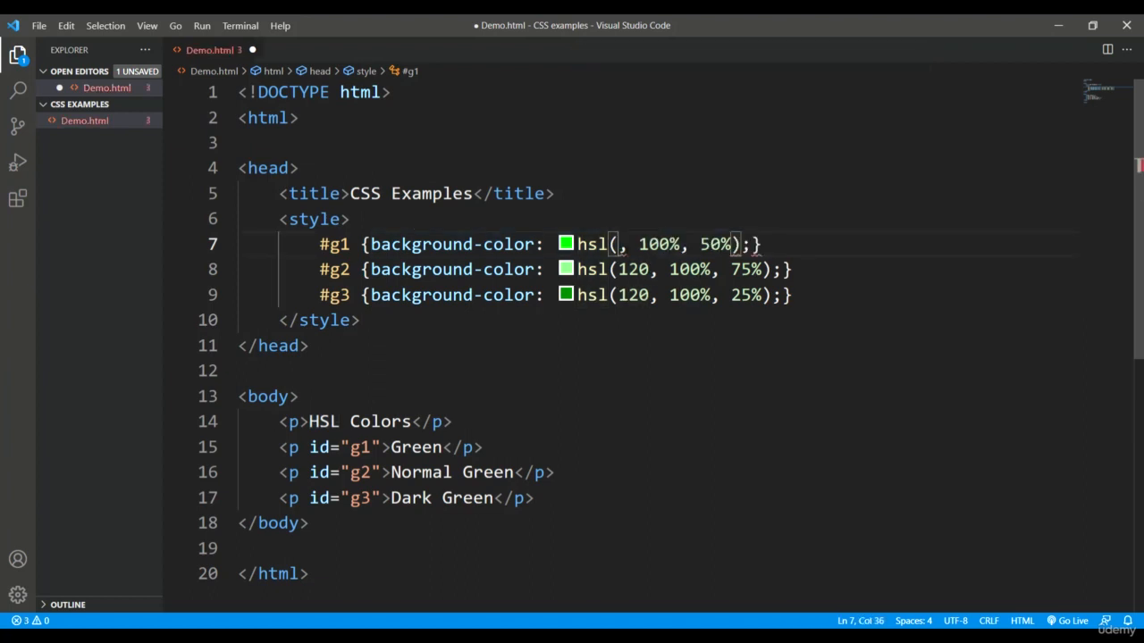
Step: Enter hue values 120, 240, 360 and back to 120 for the green HSL rules
type("120")
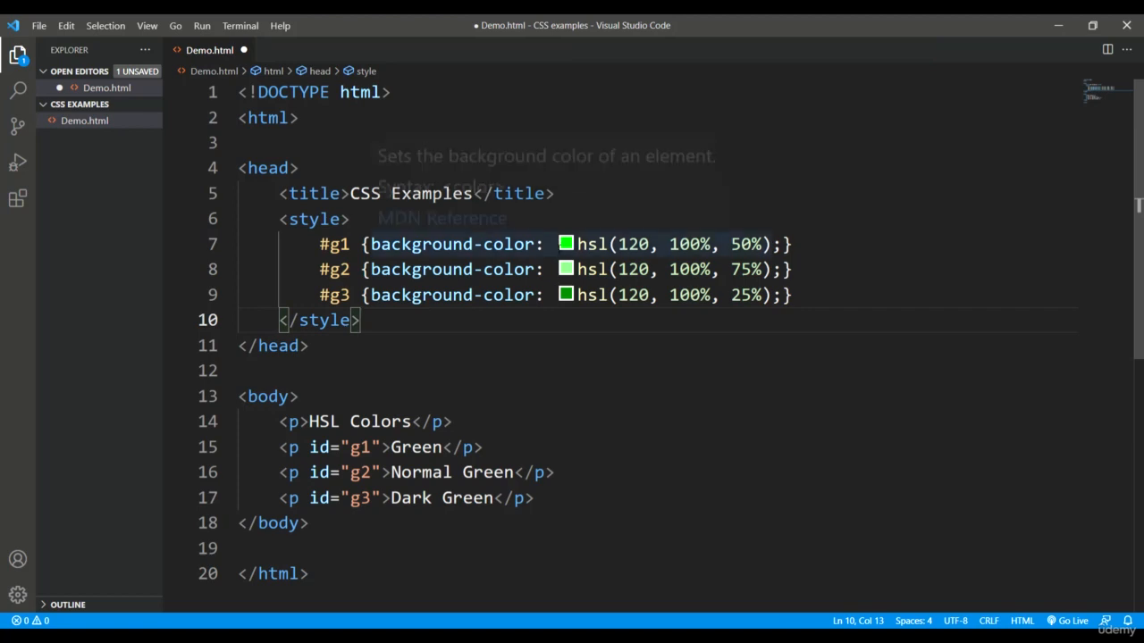
type("240")
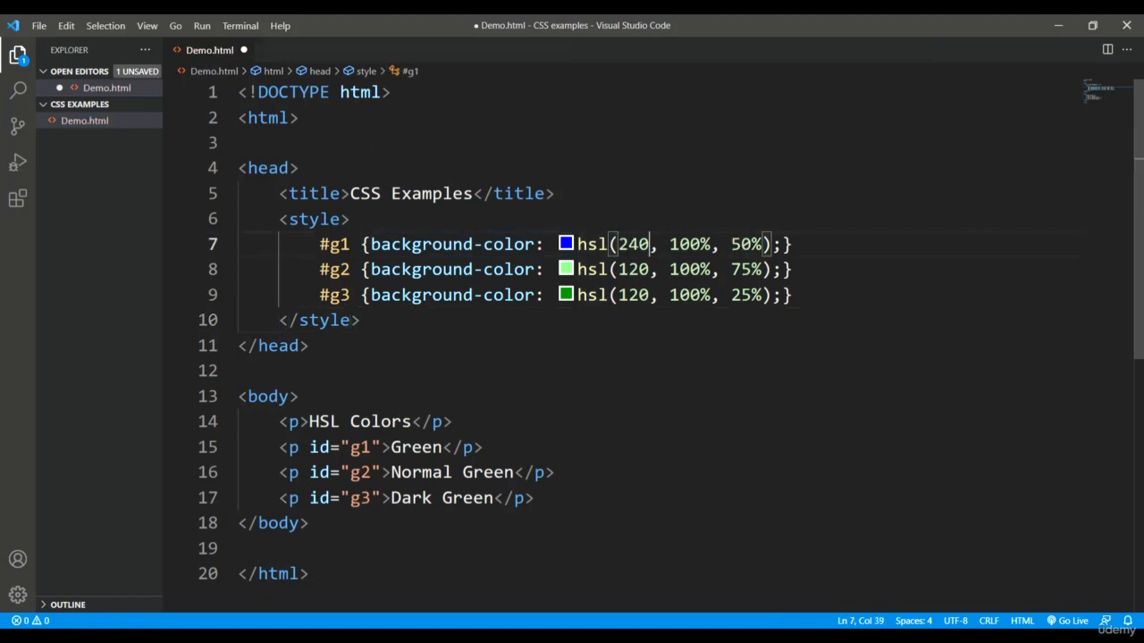
type("360")
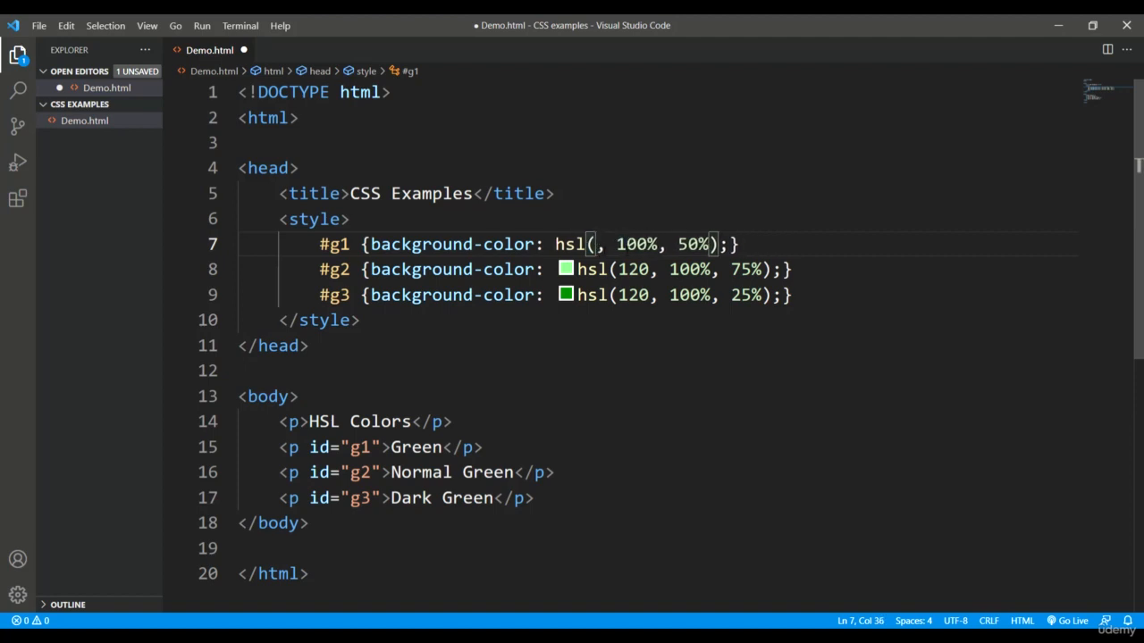
type("120")
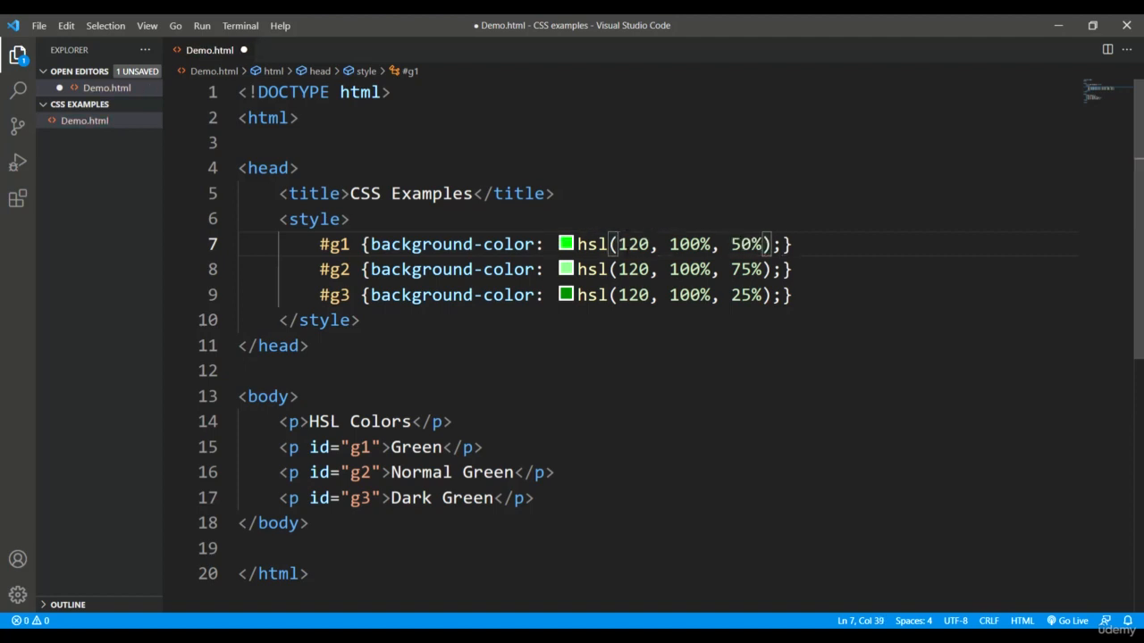
Step: Clear the first rule's hue, try 360, then select the value to restore green at 120
key("Backspace")
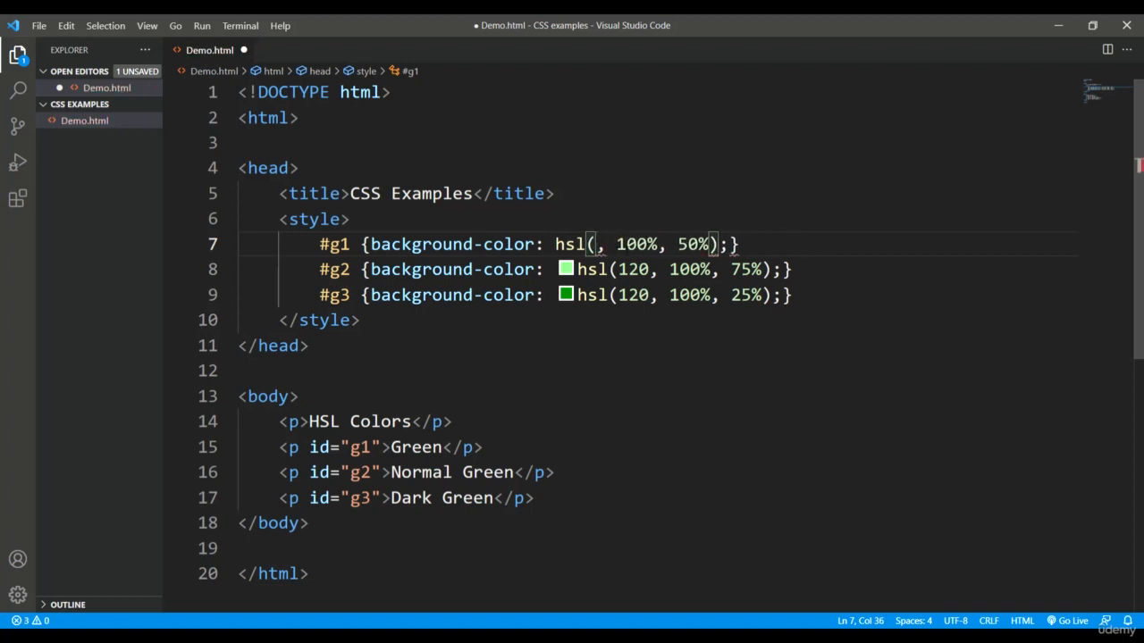
type("360")
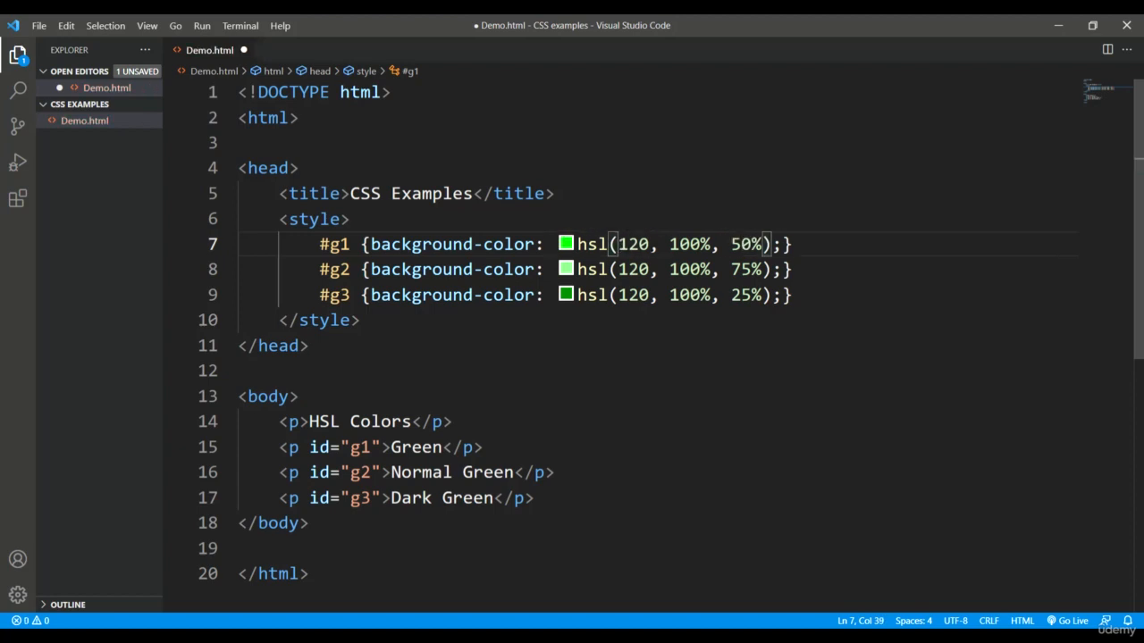
left_click(356, 320)
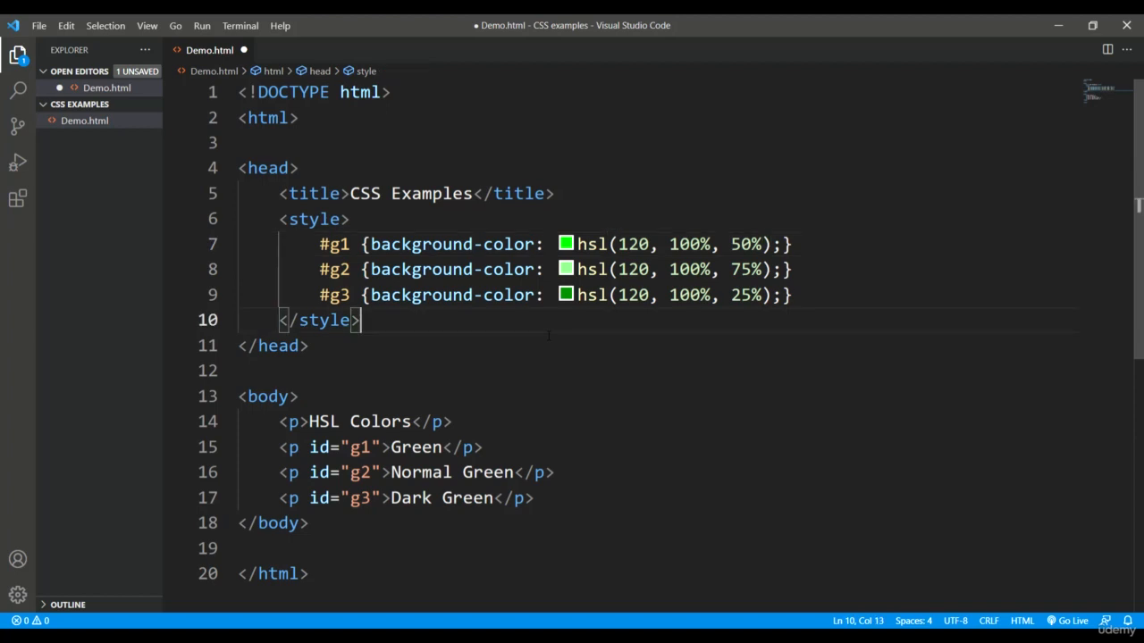
left_click_drag(660, 243, 765, 243)
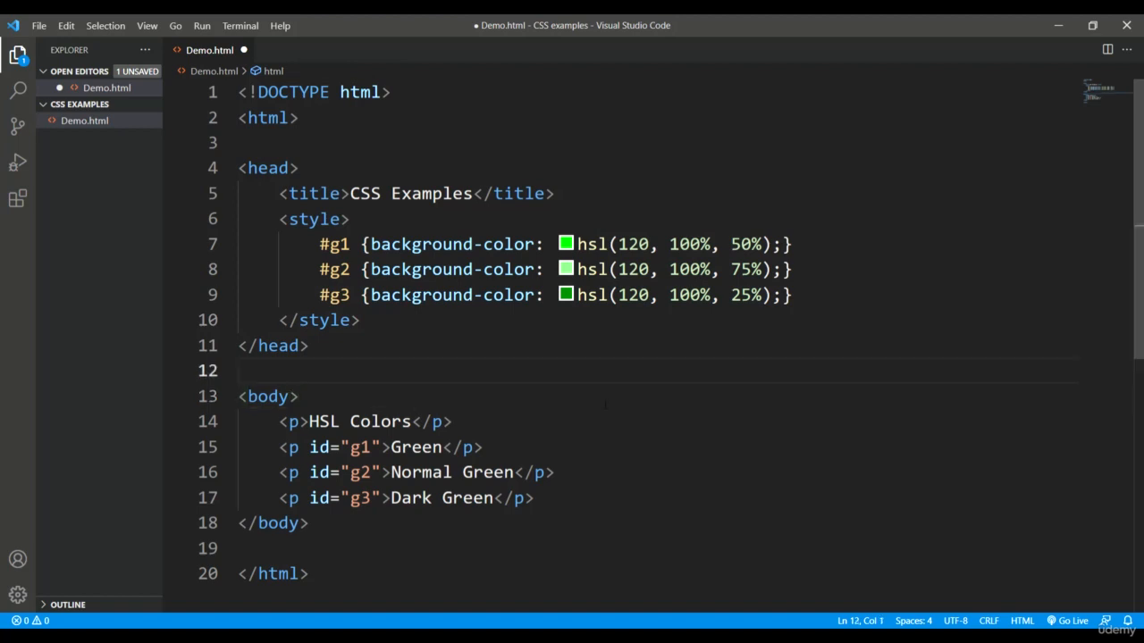
Step: Reload Demo.html in Chrome to see Green, Normal Green and Dark Green HSL bands
left_click(295, 396)
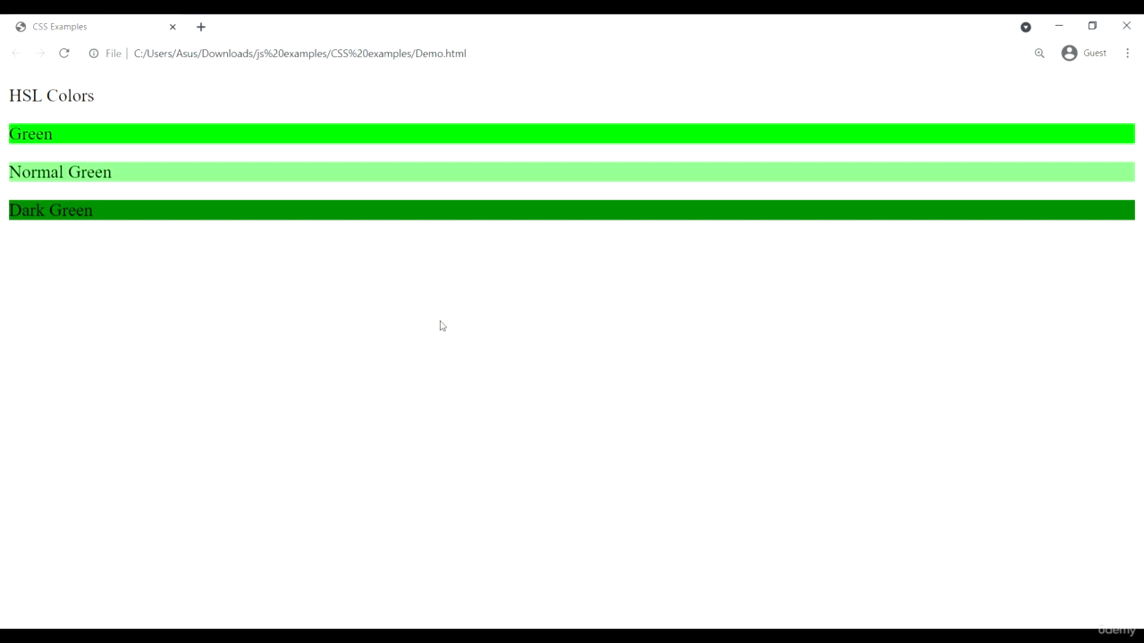
mouse_move(494, 168)
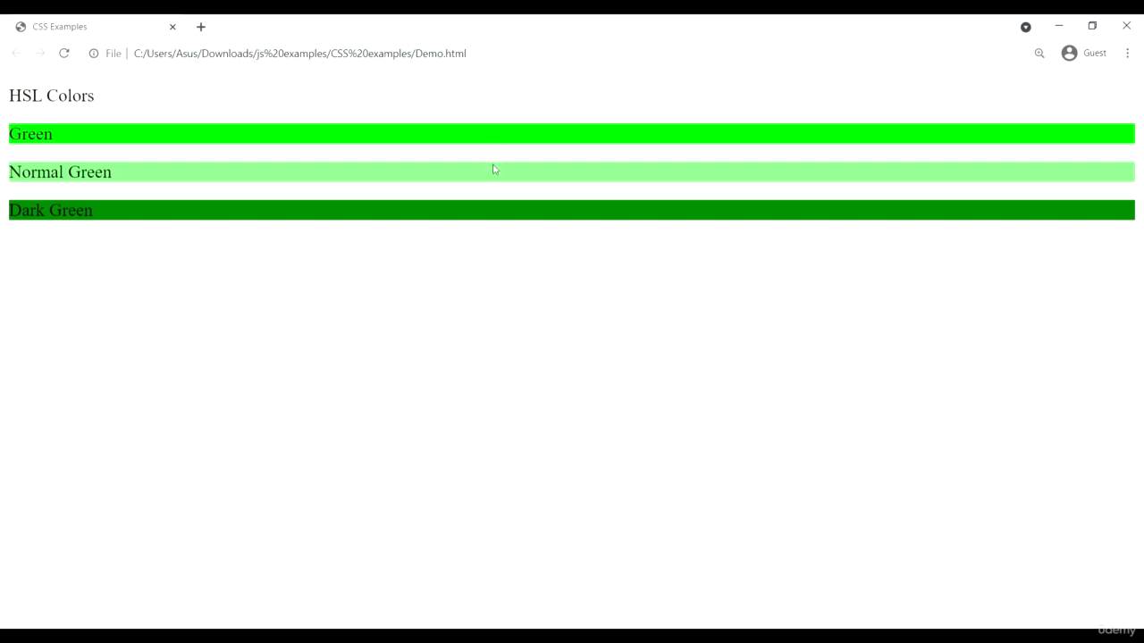
mouse_move(497, 215)
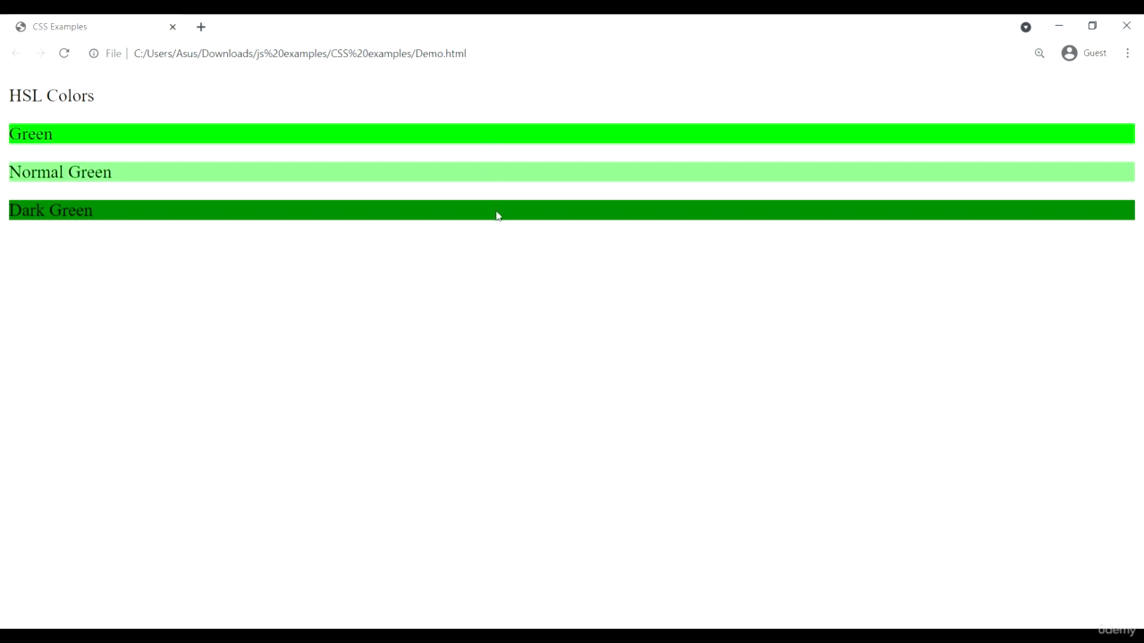
mouse_move(504, 146)
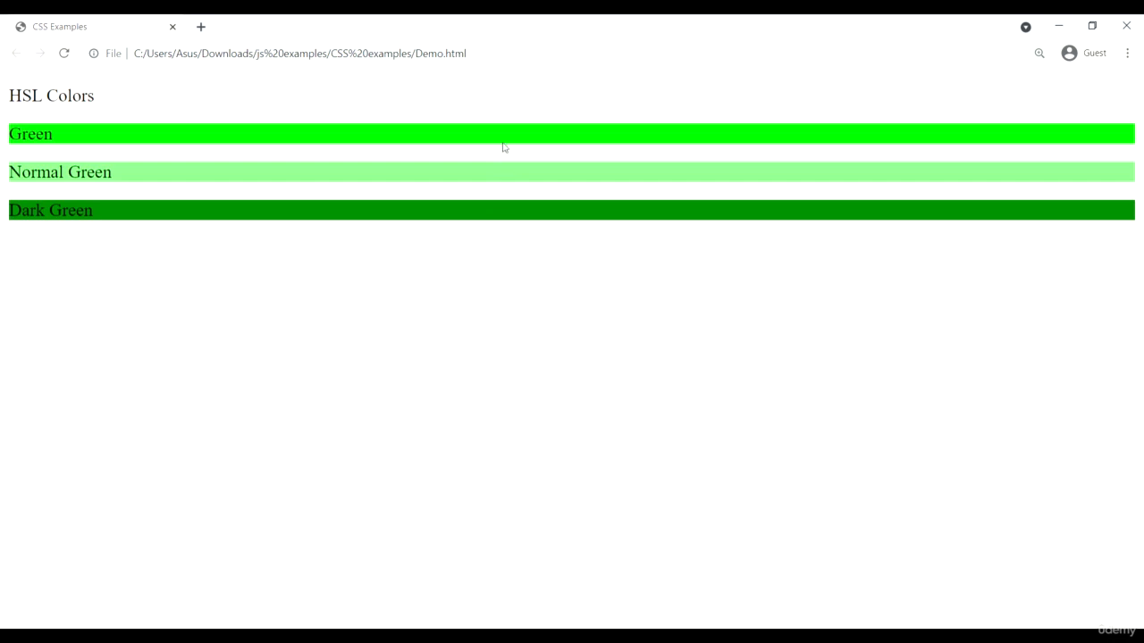
mouse_move(683, 384)
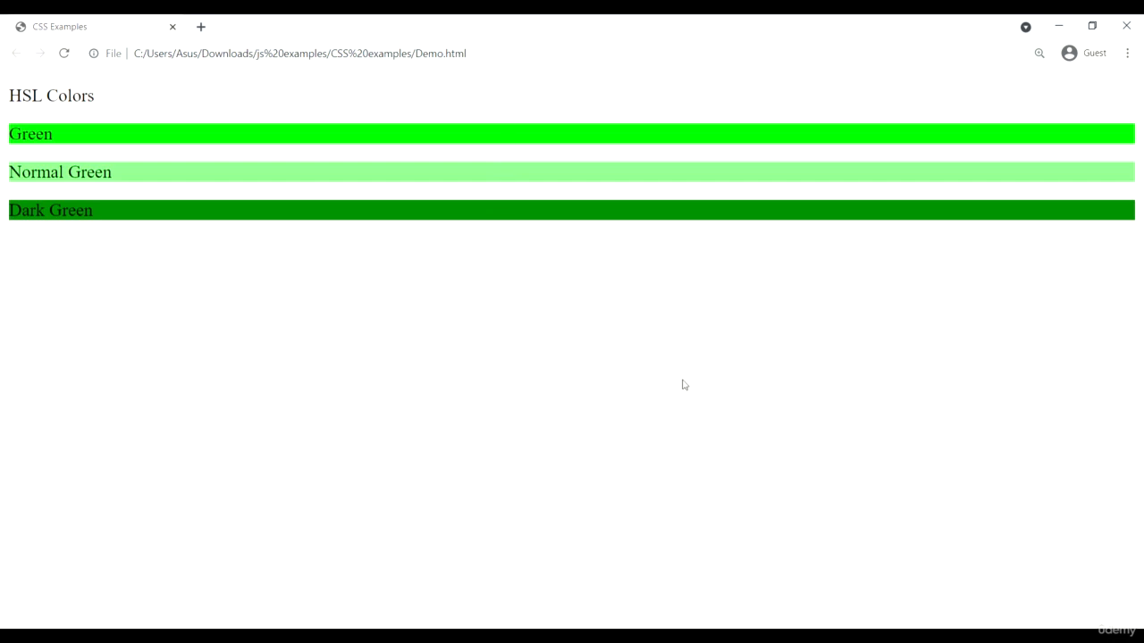
mouse_move(865, 261)
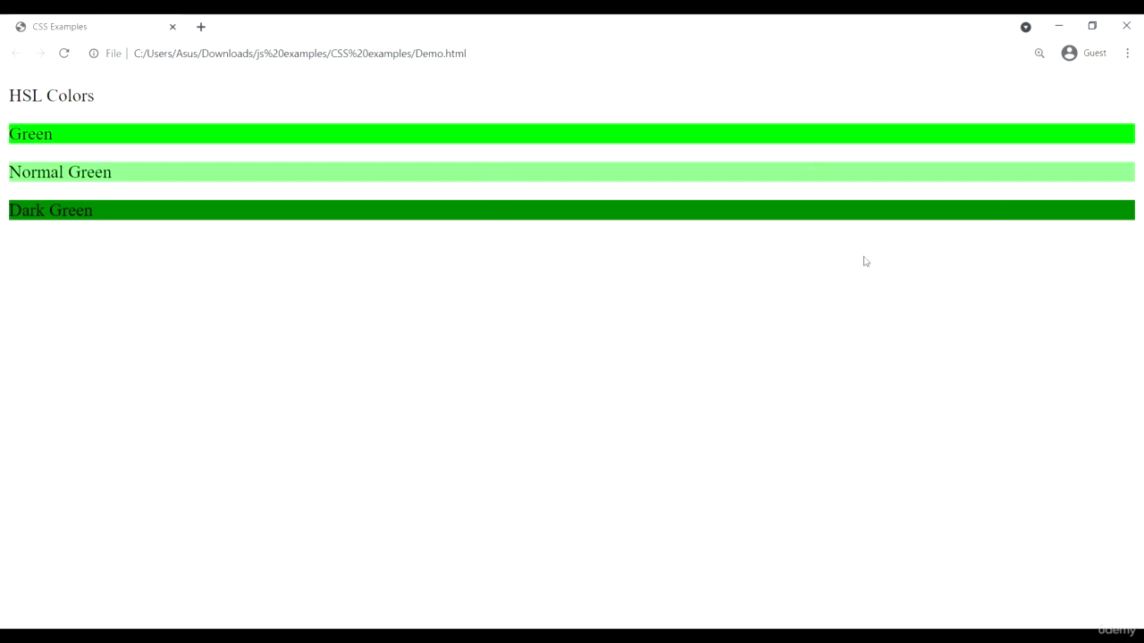
mouse_move(504, 145)
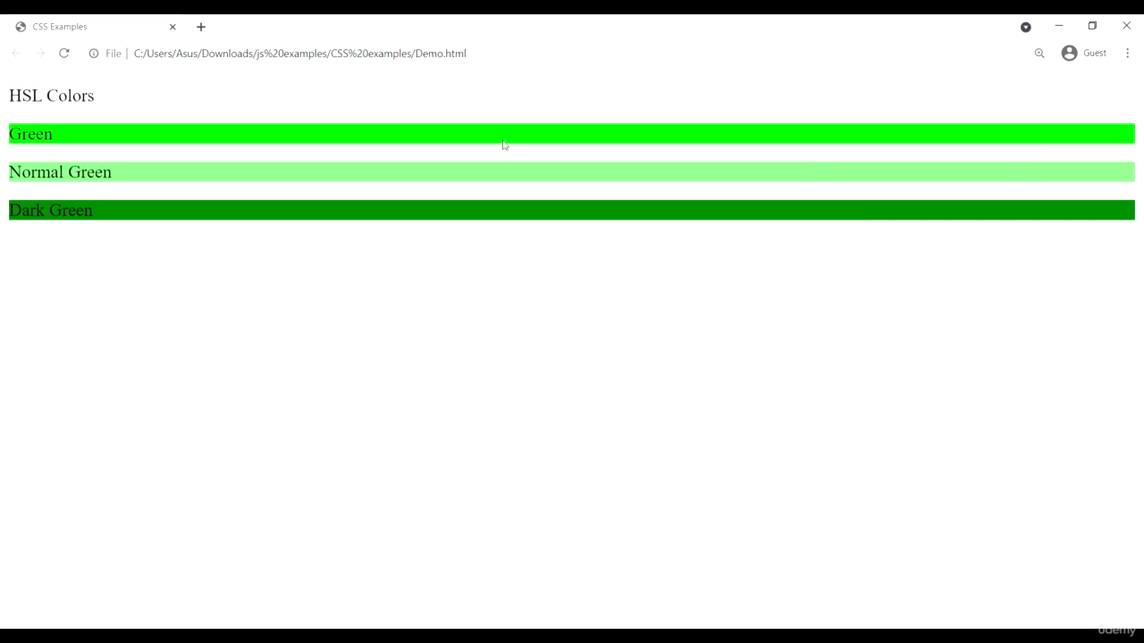